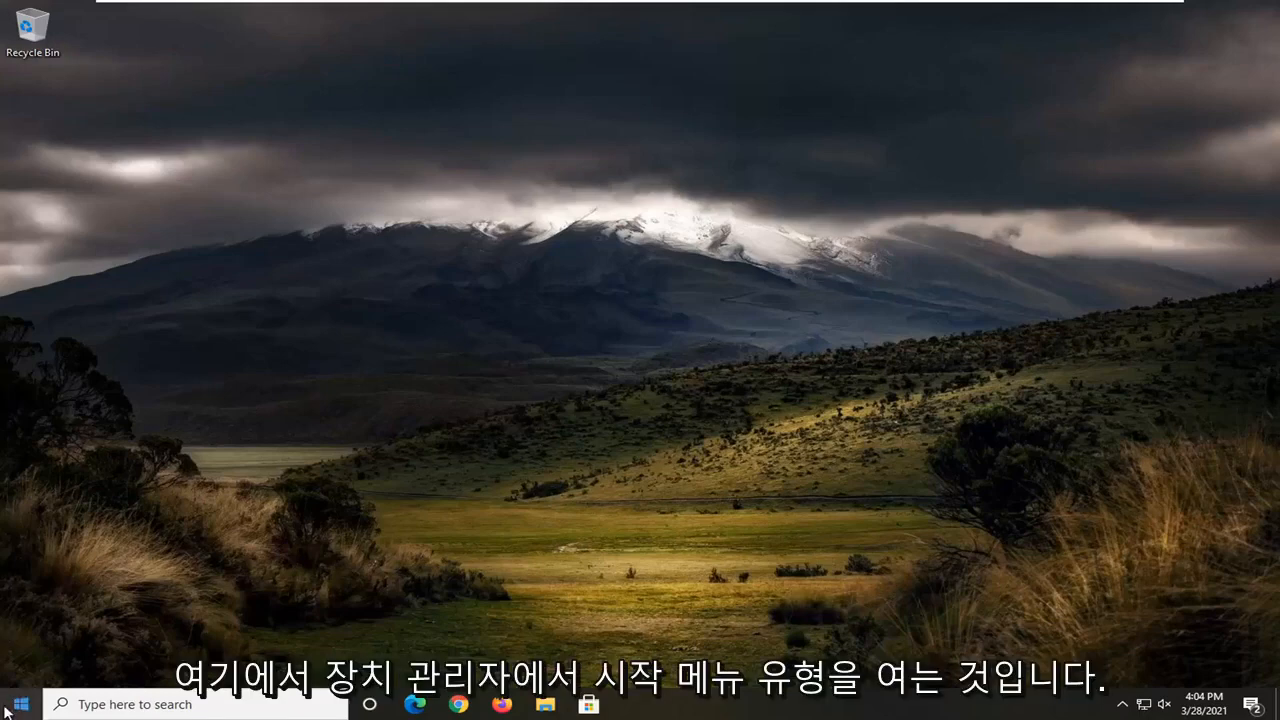
Search the Start menu for "device" and launch Device Manager from the results
text(device manager)
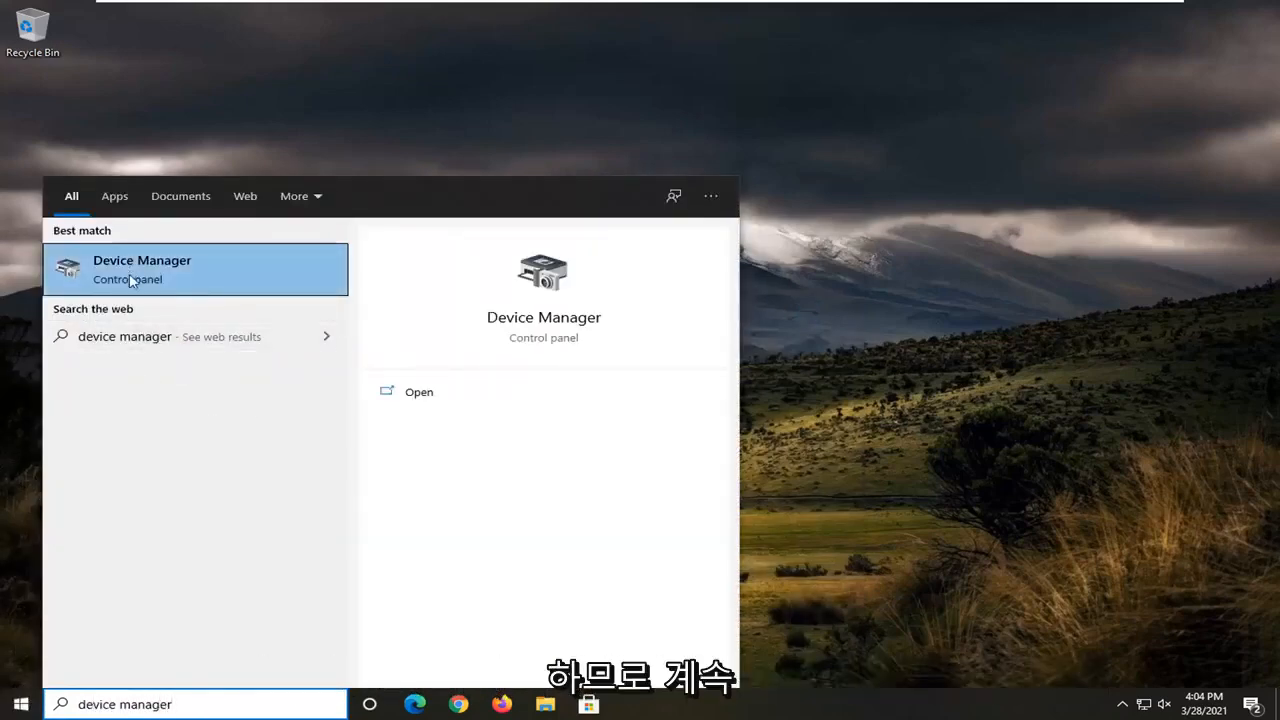
click(140, 268)
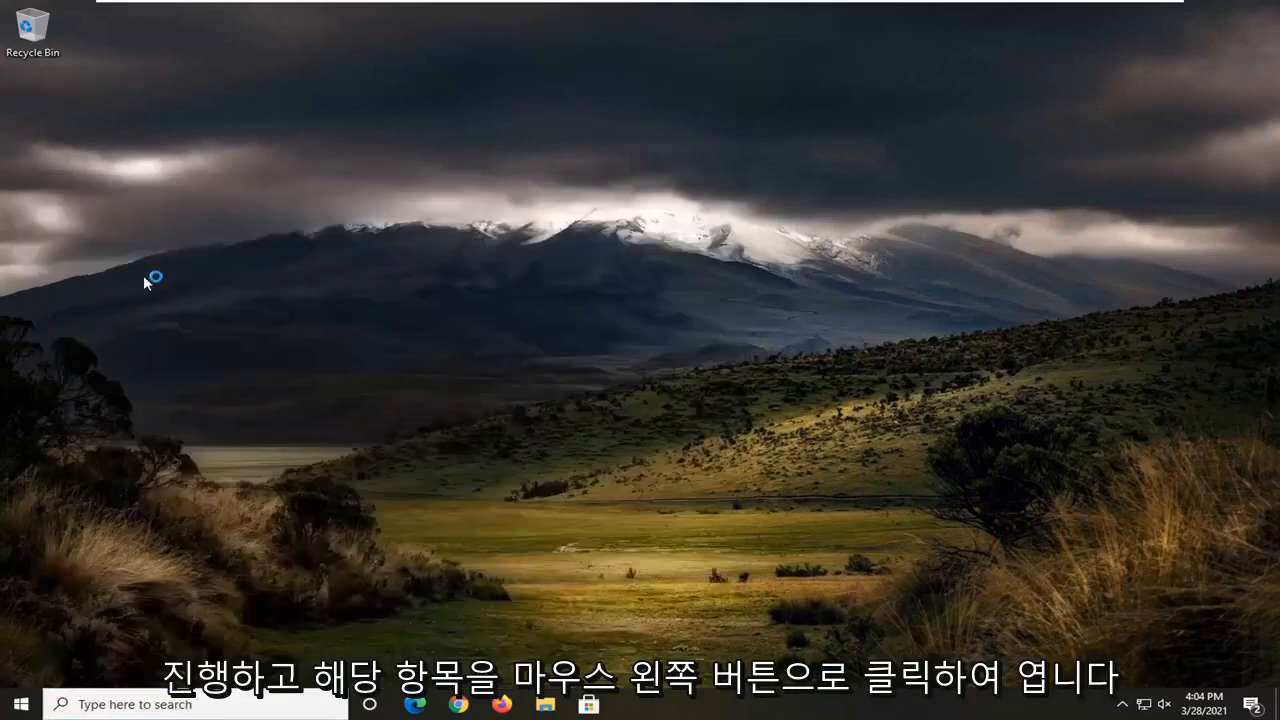
Expand Sound, video and game controllers and bring up actions for High Definition Audio Device
click(632, 704)
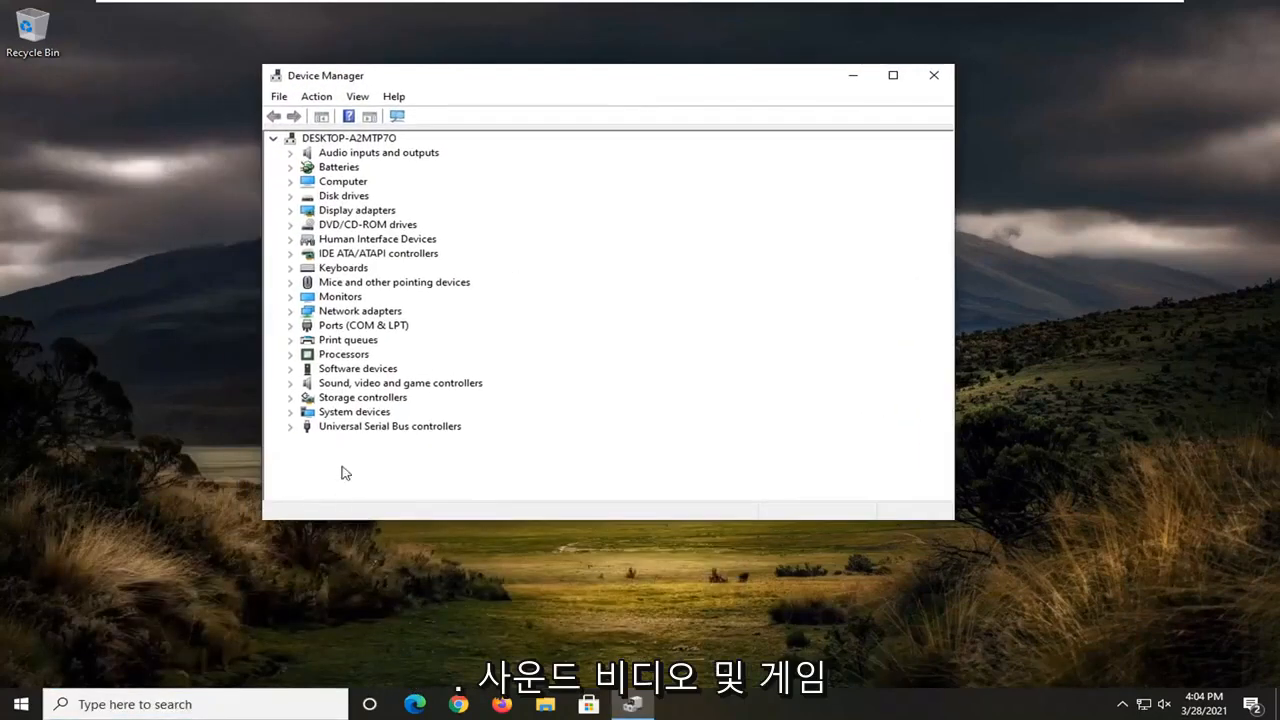
click(400, 382)
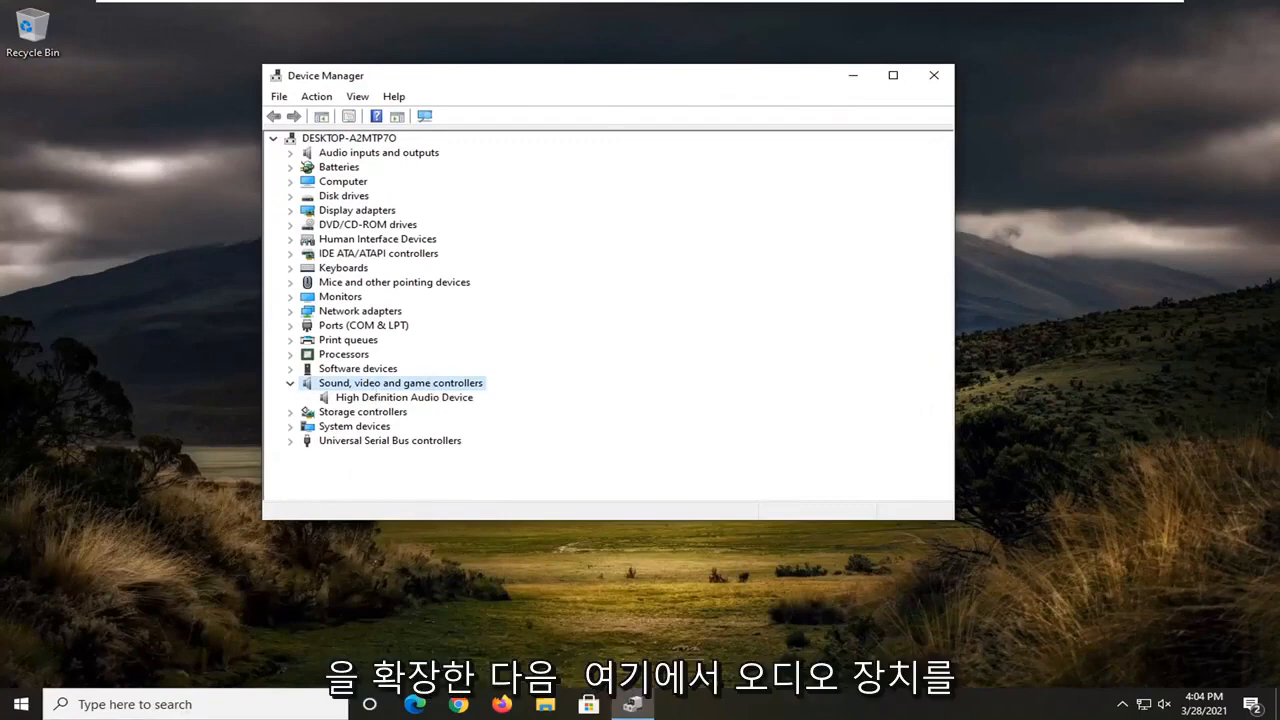
right_click(404, 396)
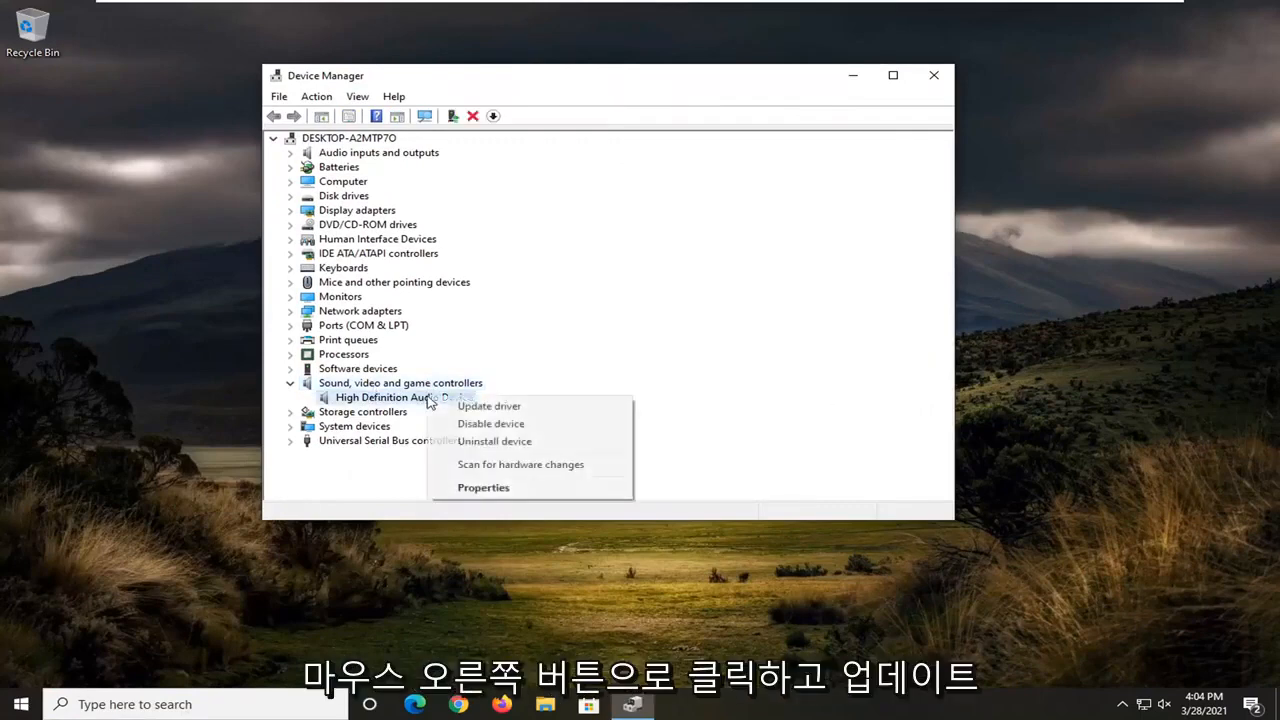
Start Update driver, browsing this computer and choosing to pick from the available drivers list
click(488, 404)
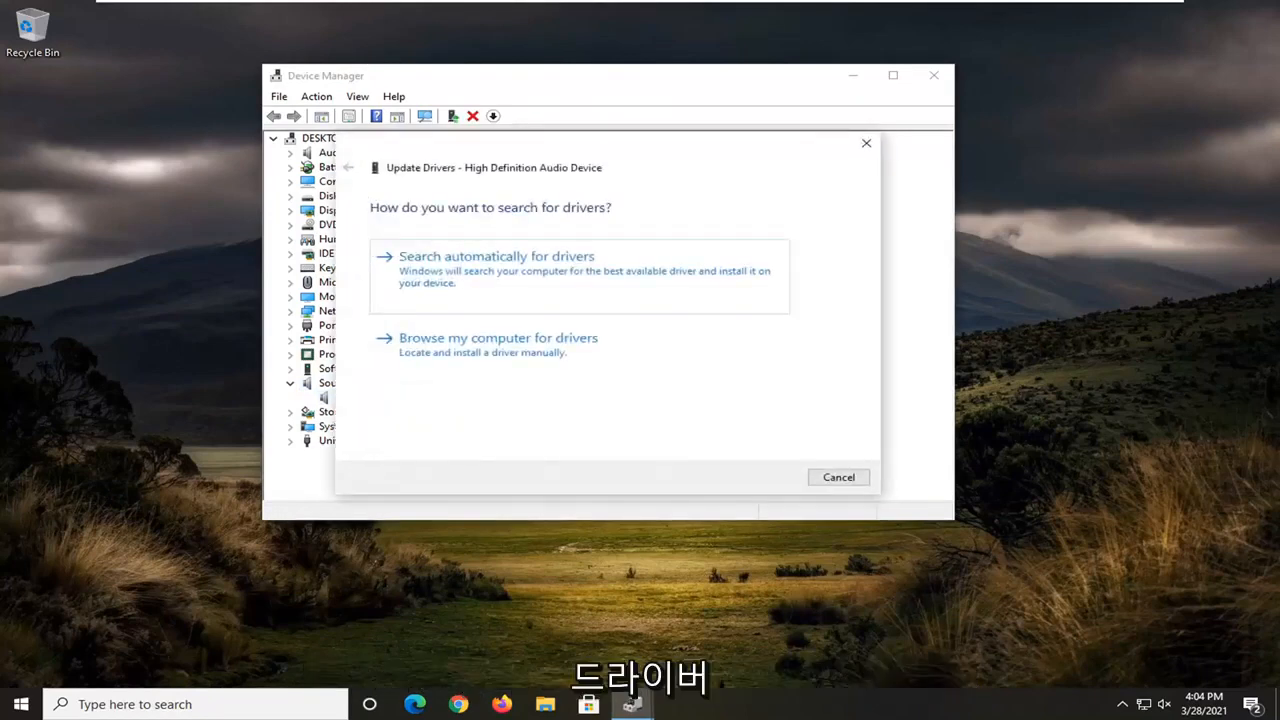
click(496, 256)
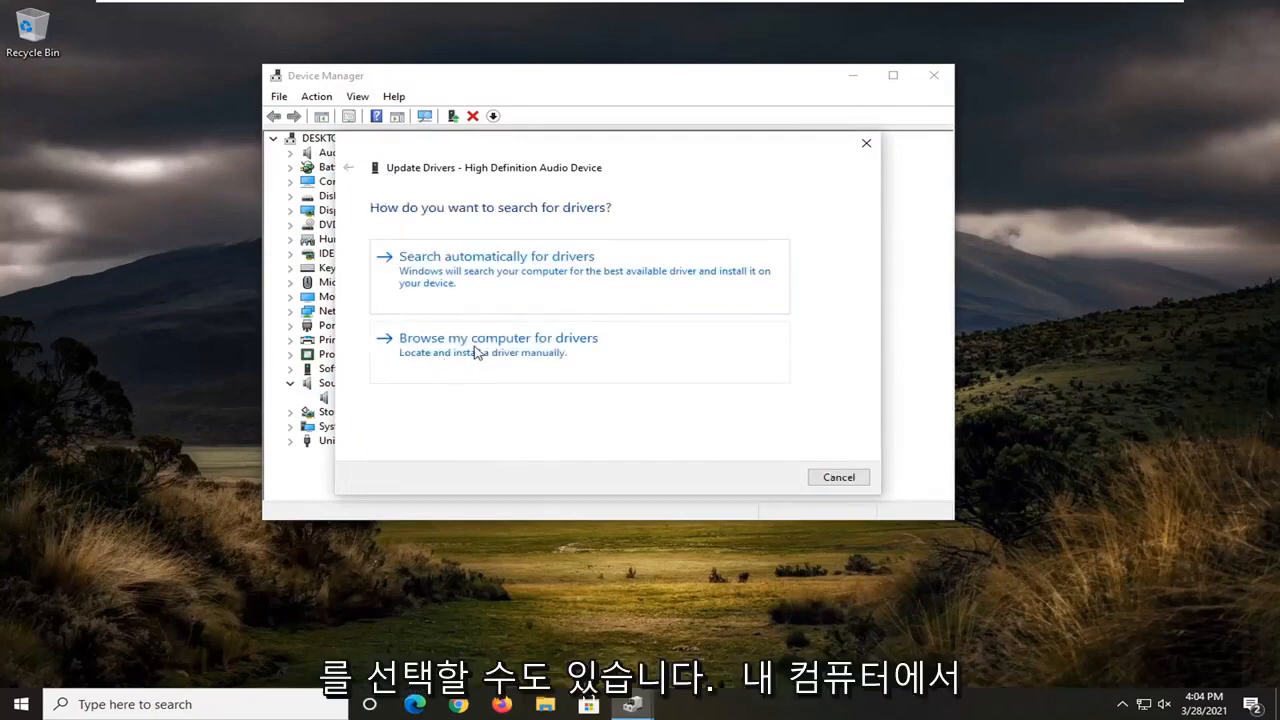
click(498, 336)
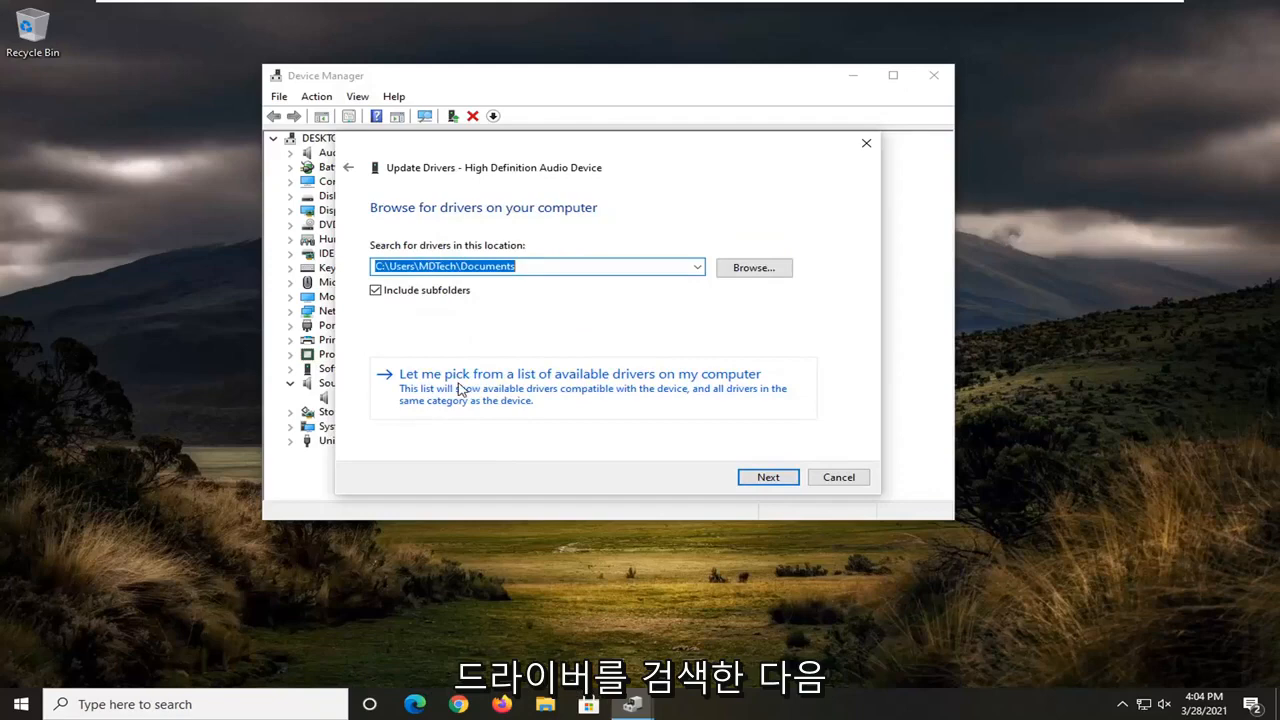
mouse_move(710, 388)
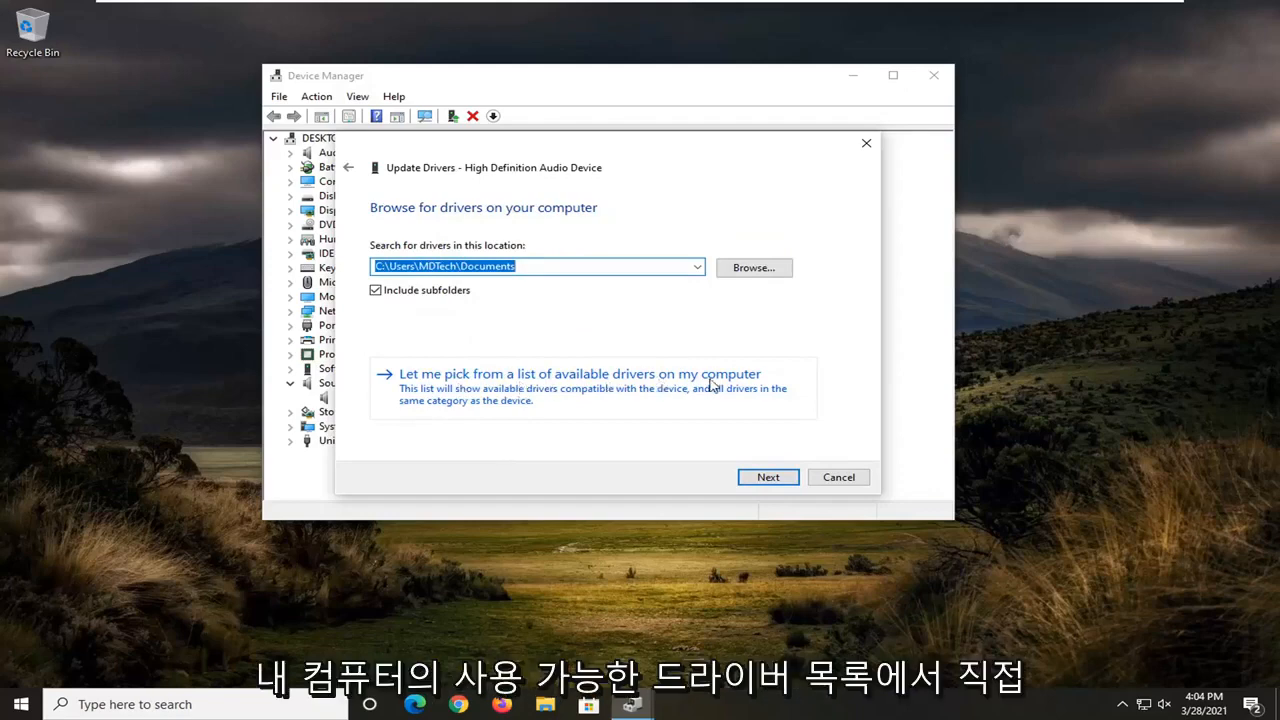
click(580, 374)
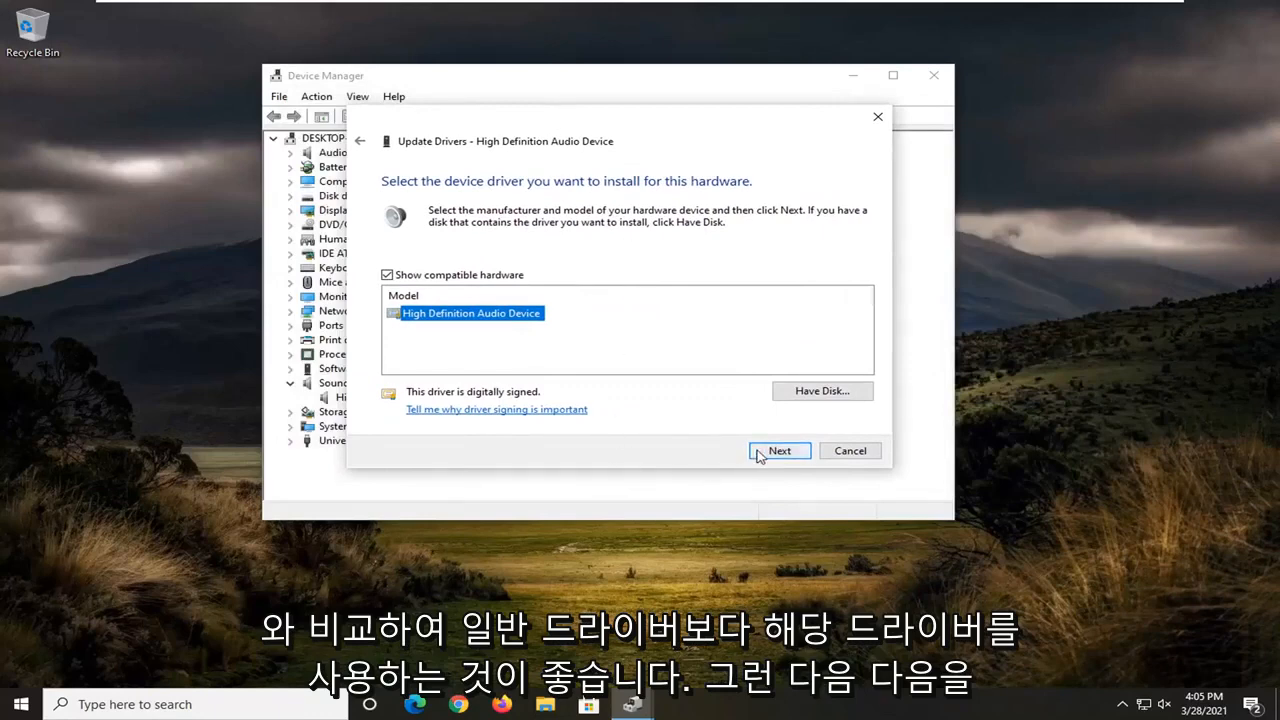
Install the High Definition Audio Device driver from the list and dismiss the success message
click(780, 450)
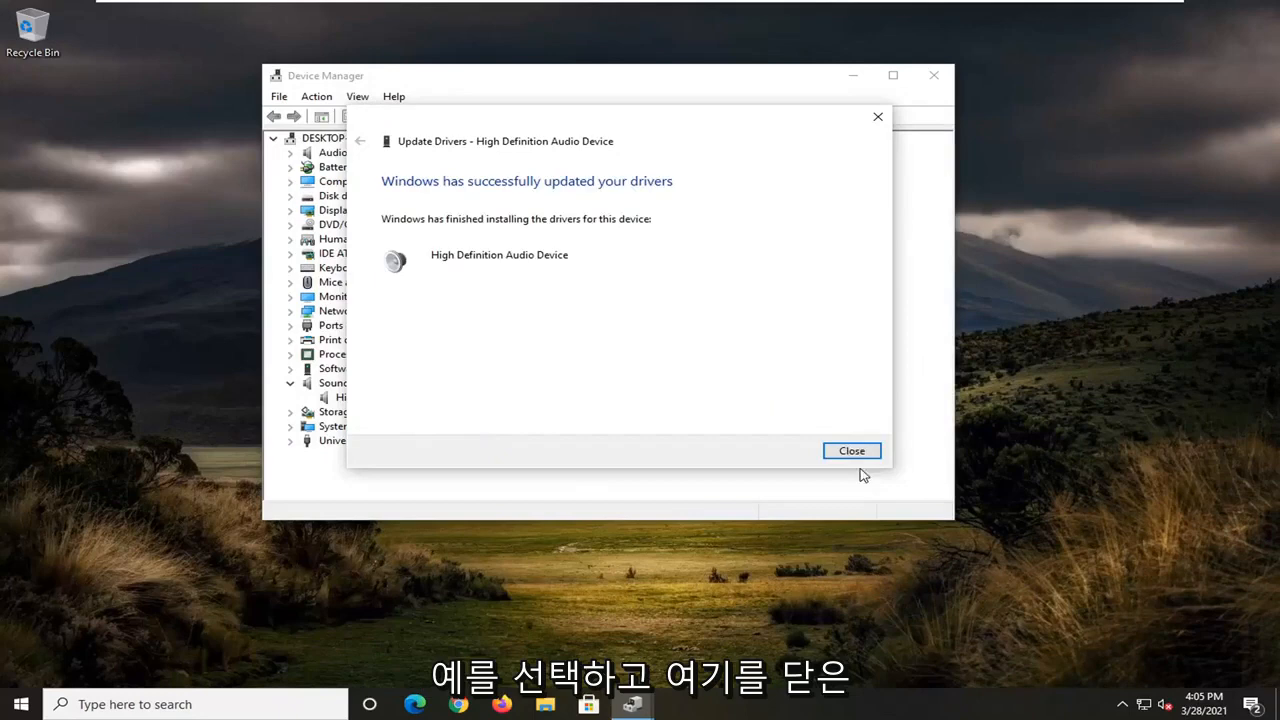
click(852, 450)
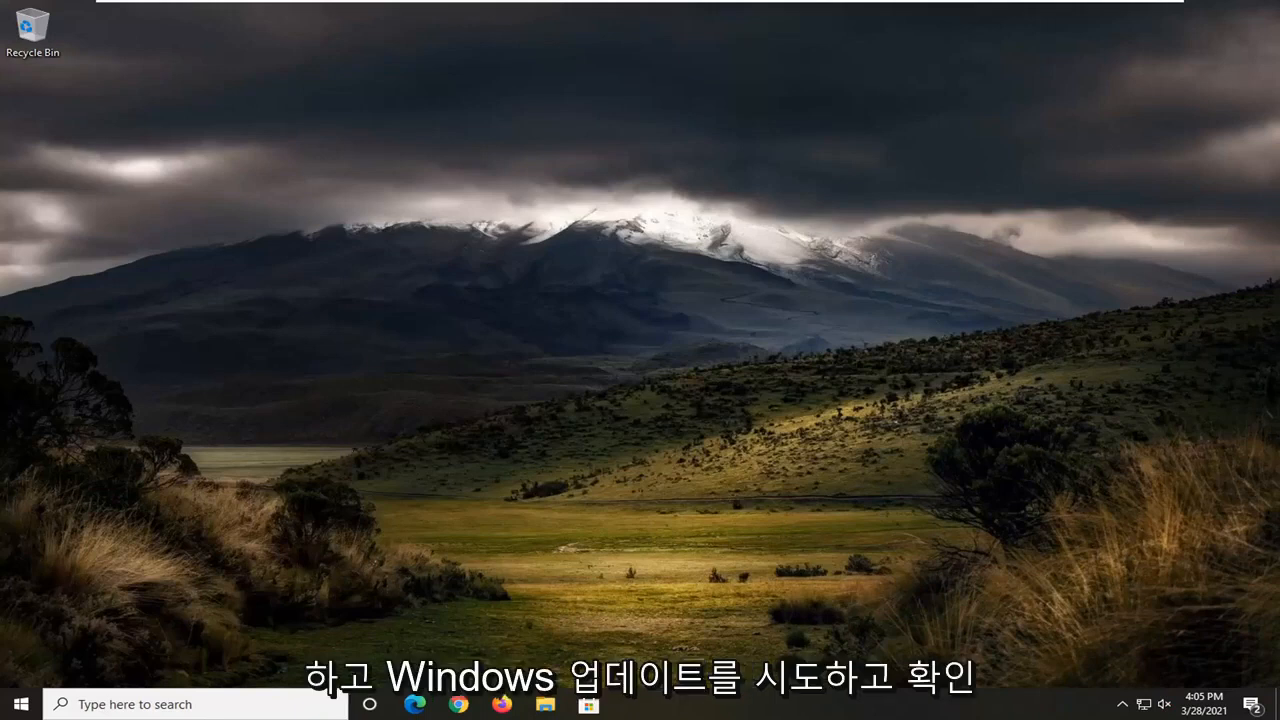
mouse_move(1100, 640)
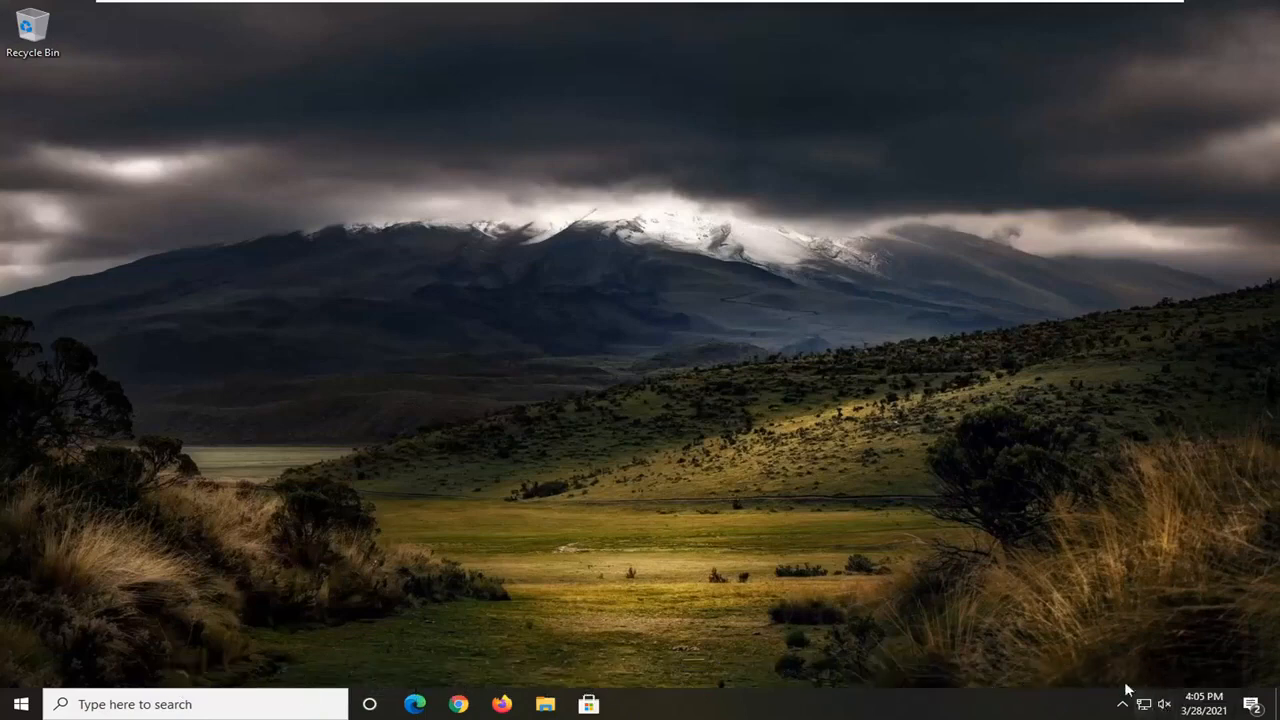
right_click(1164, 704)
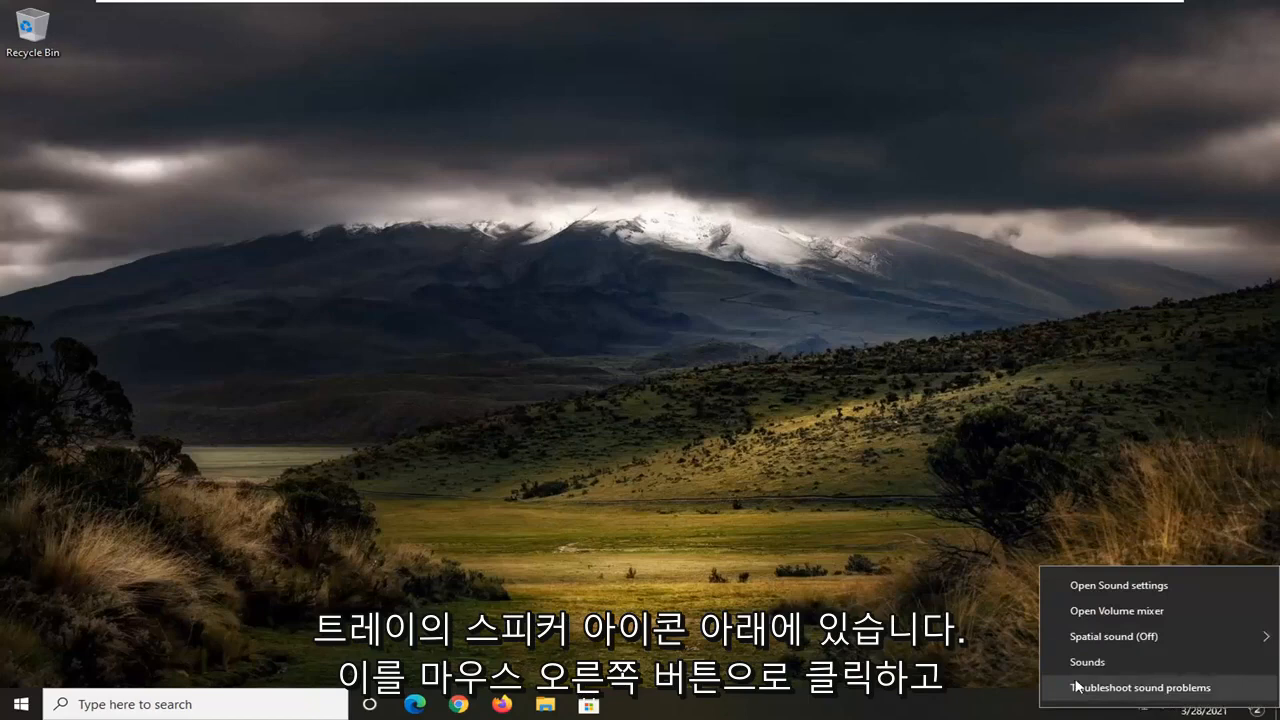
click(1088, 660)
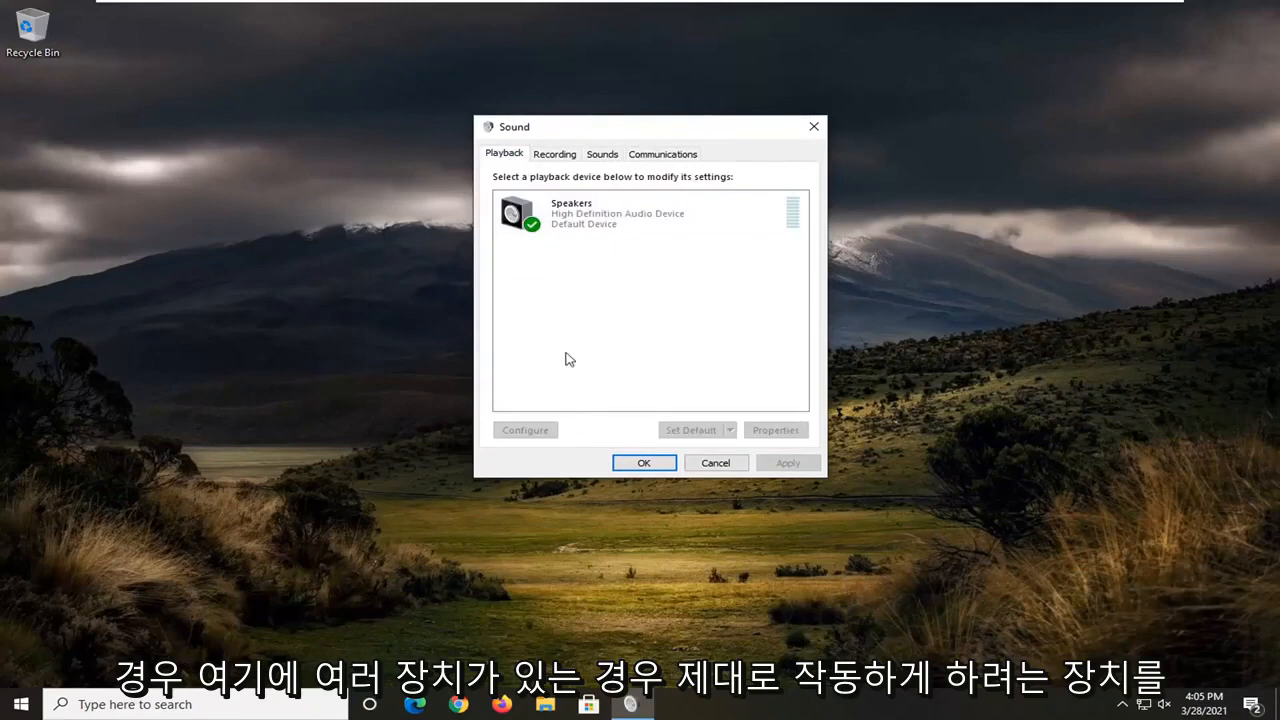
mouse_move(640, 264)
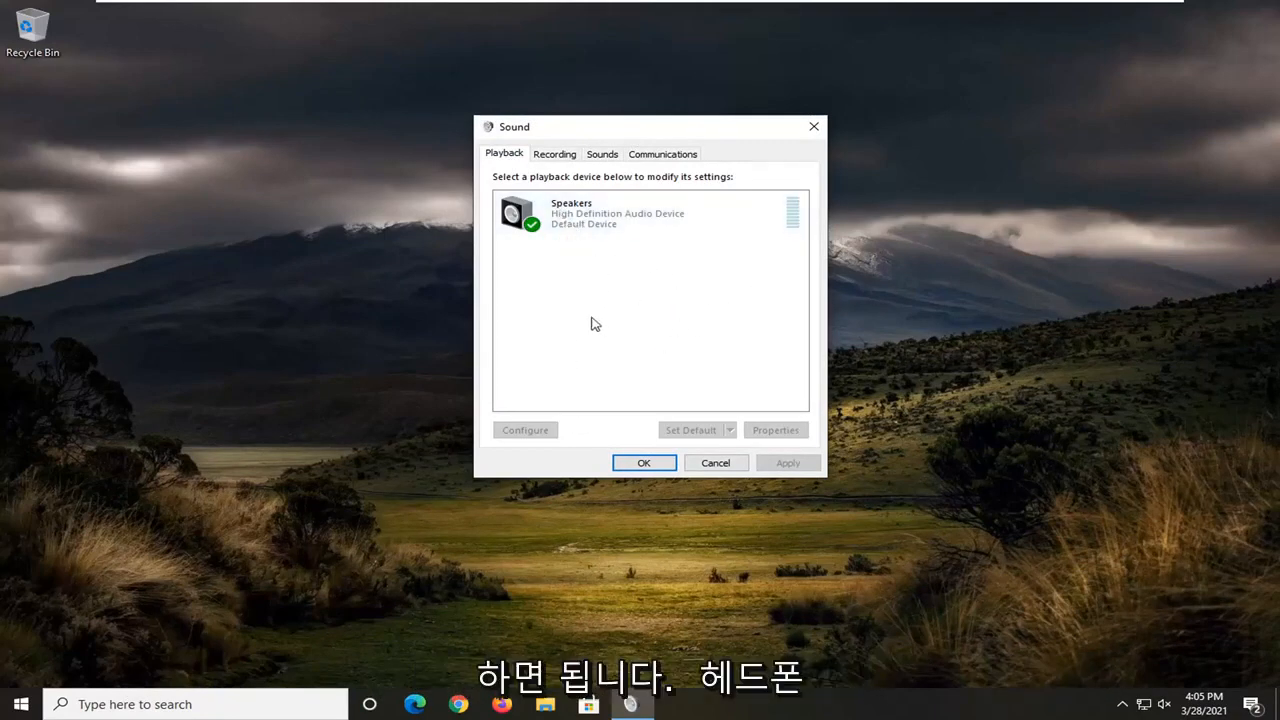
click(570, 212)
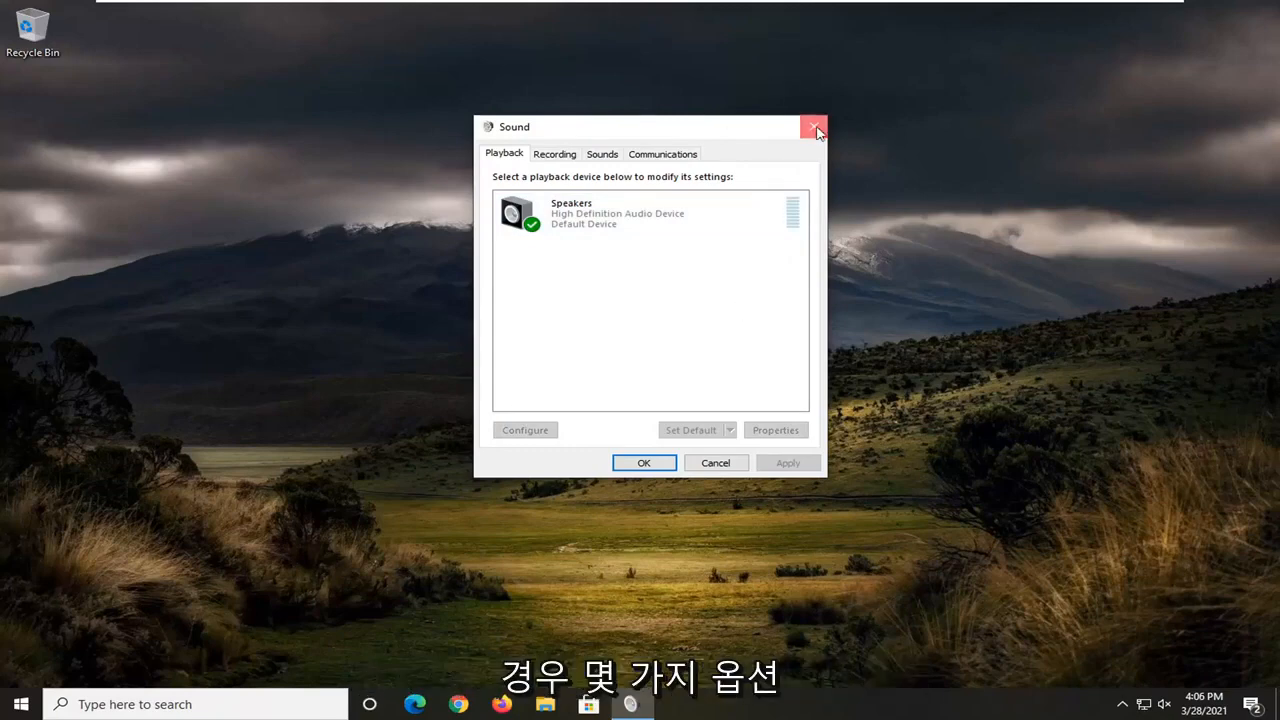
click(812, 128)
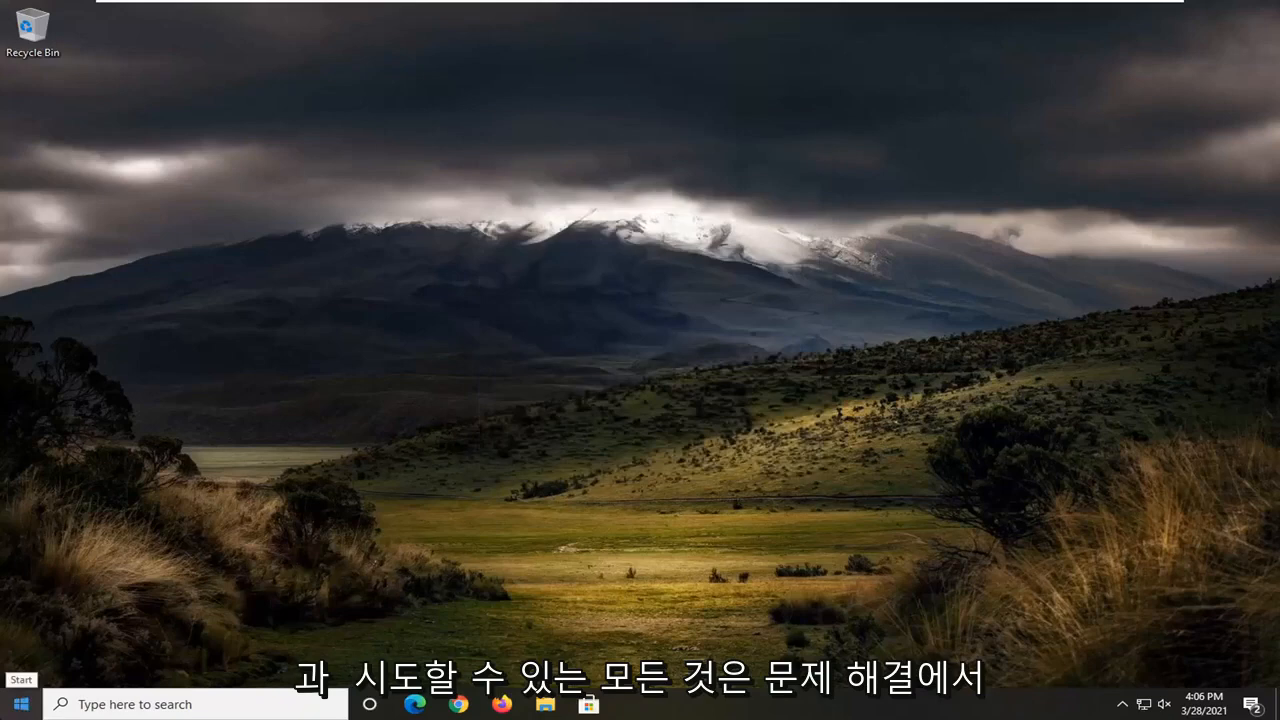
Search the Start menu for "troubl" and open Troubleshoot settings
text(troubleshoot)
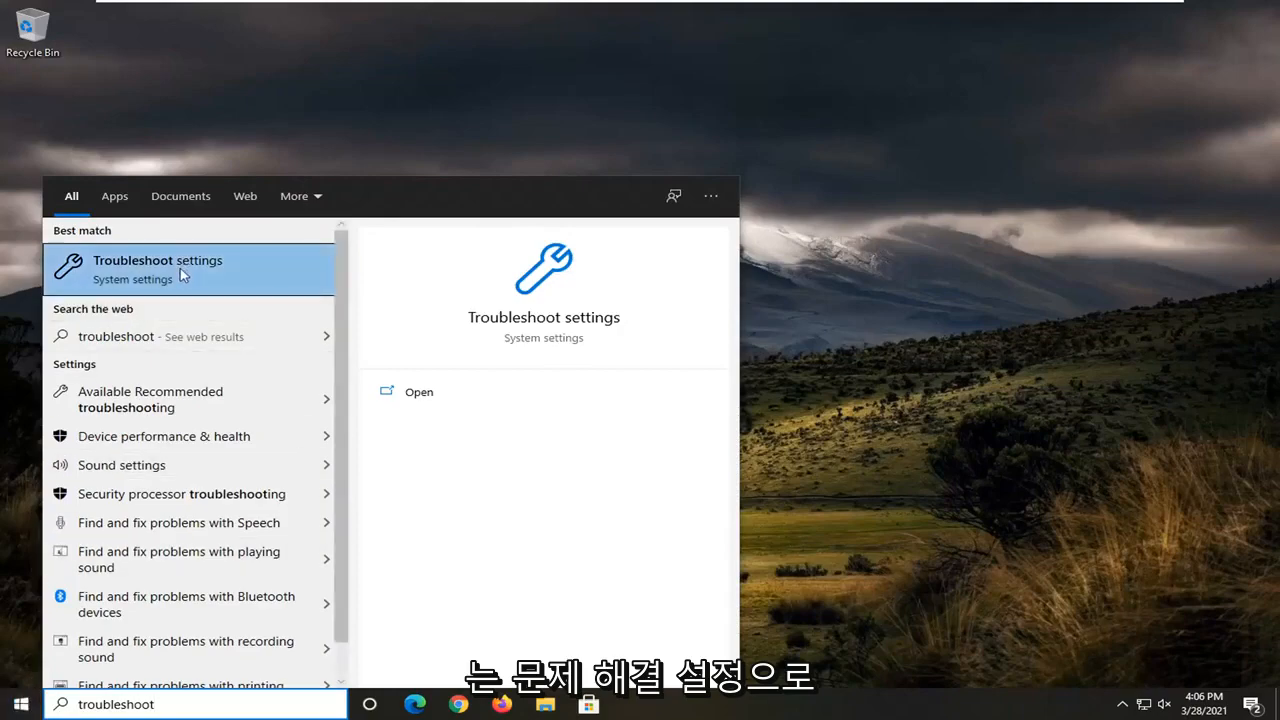
click(156, 260)
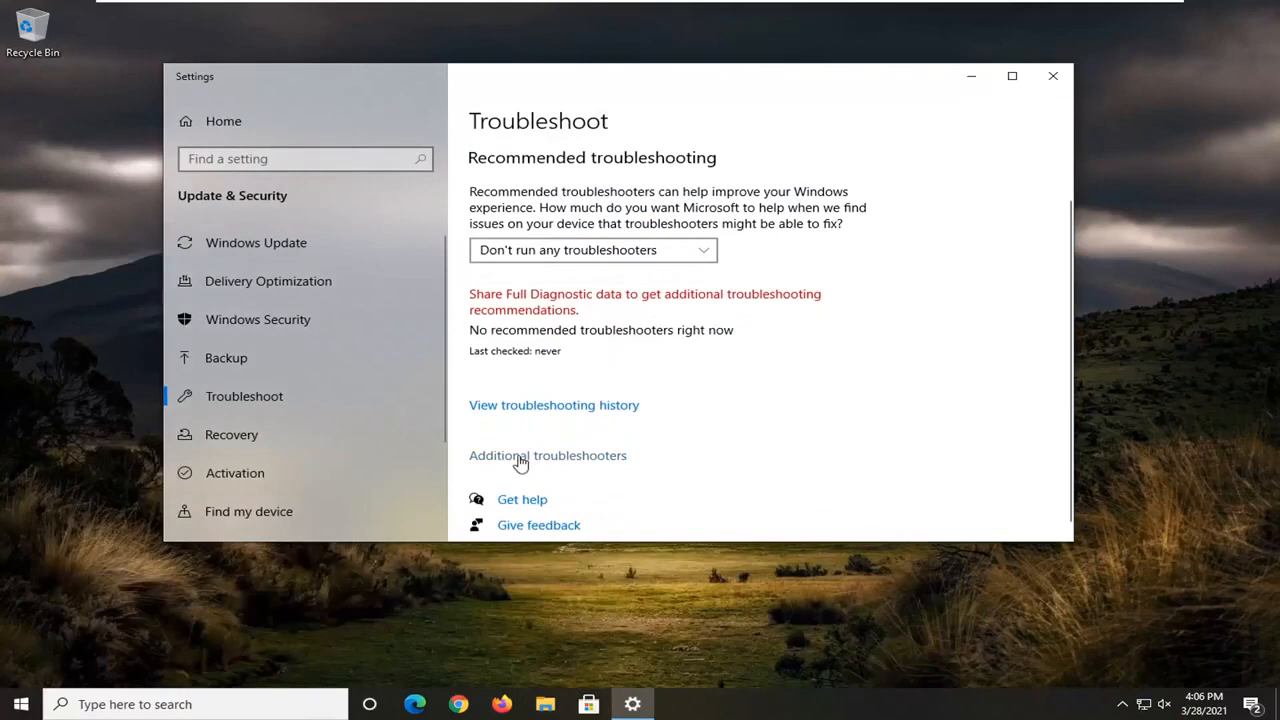
Go to Additional troubleshooters and run the Playing Audio troubleshooter
click(548, 456)
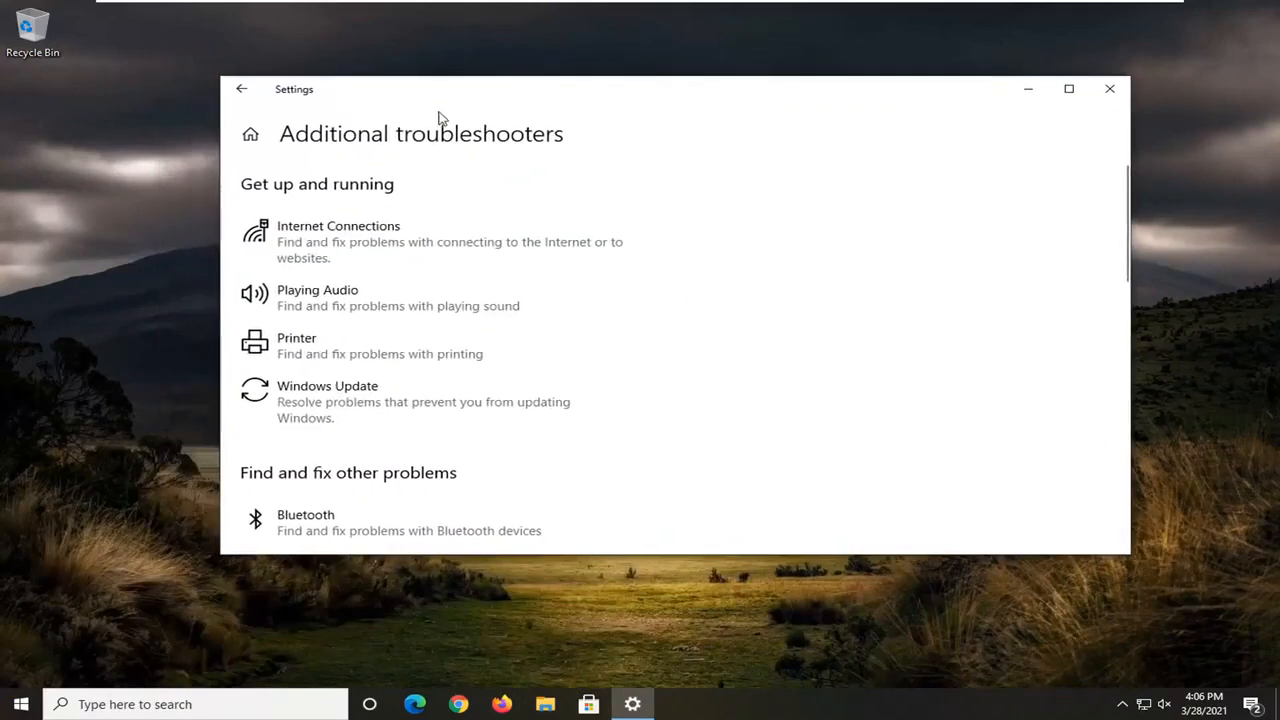
click(400, 296)
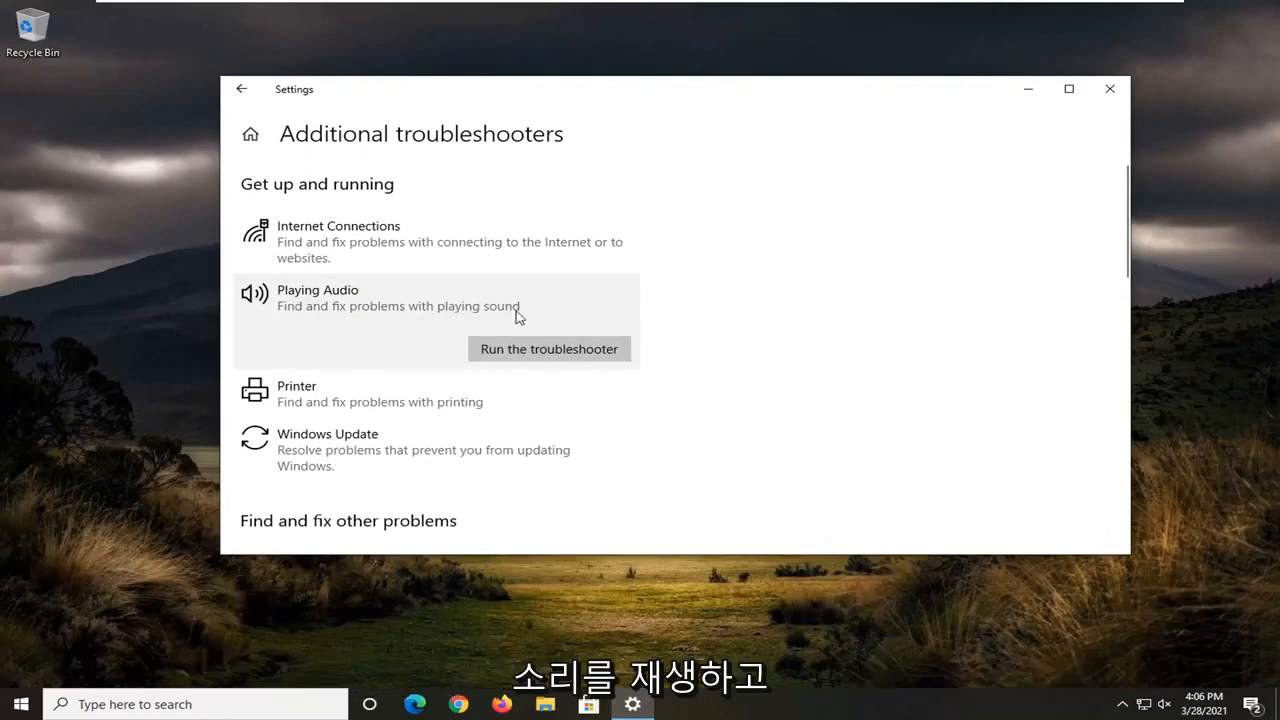
click(548, 348)
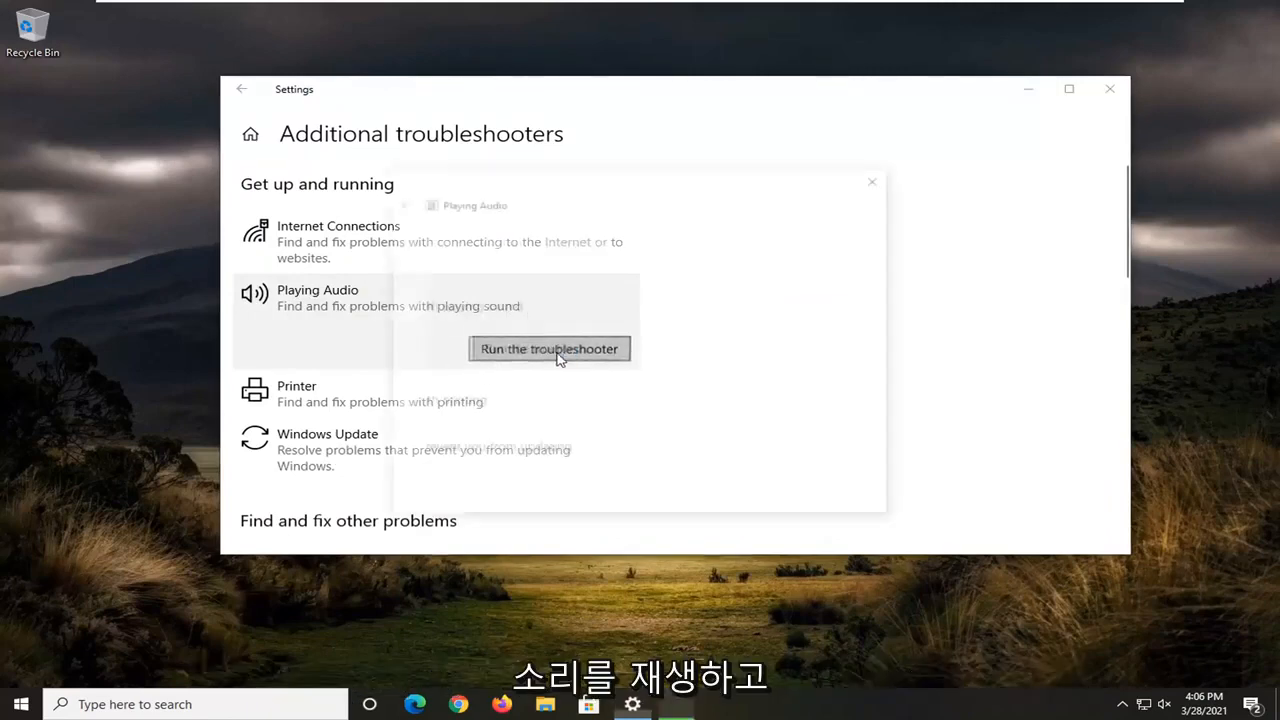
Answer the Audio Enhancements suggestion and continue past the volume step to finish the troubleshooter
click(548, 348)
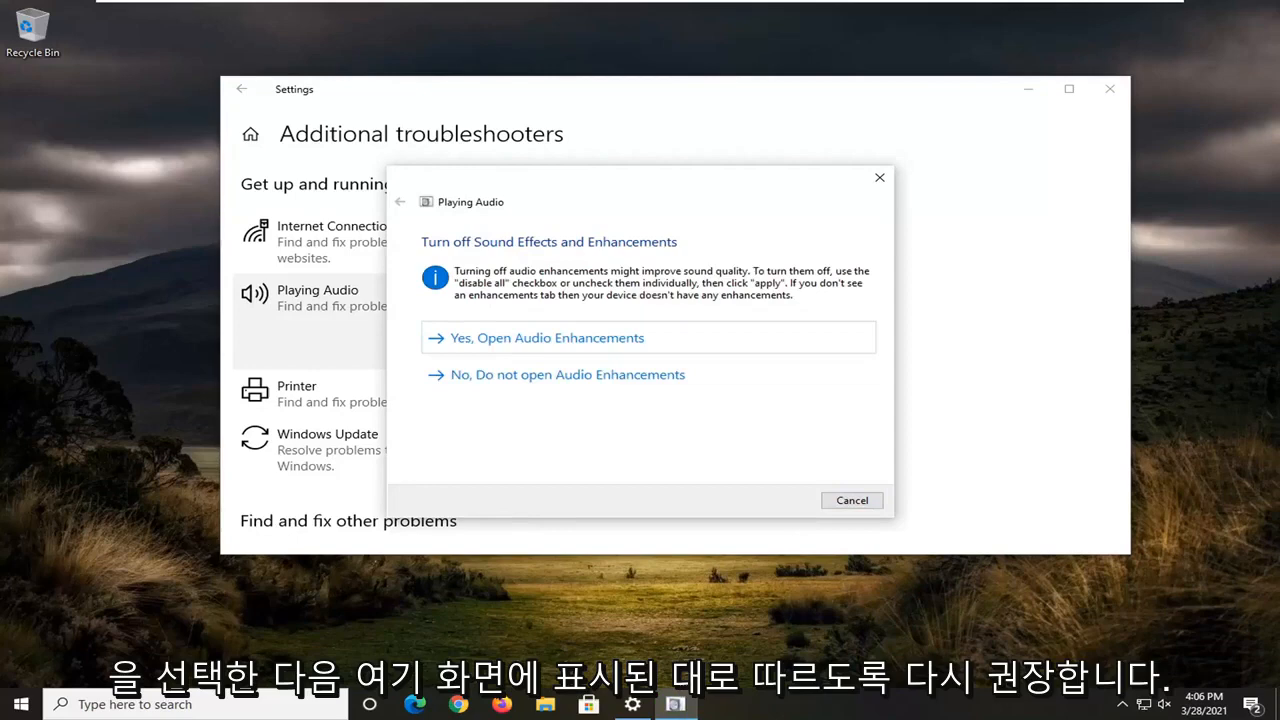
click(548, 336)
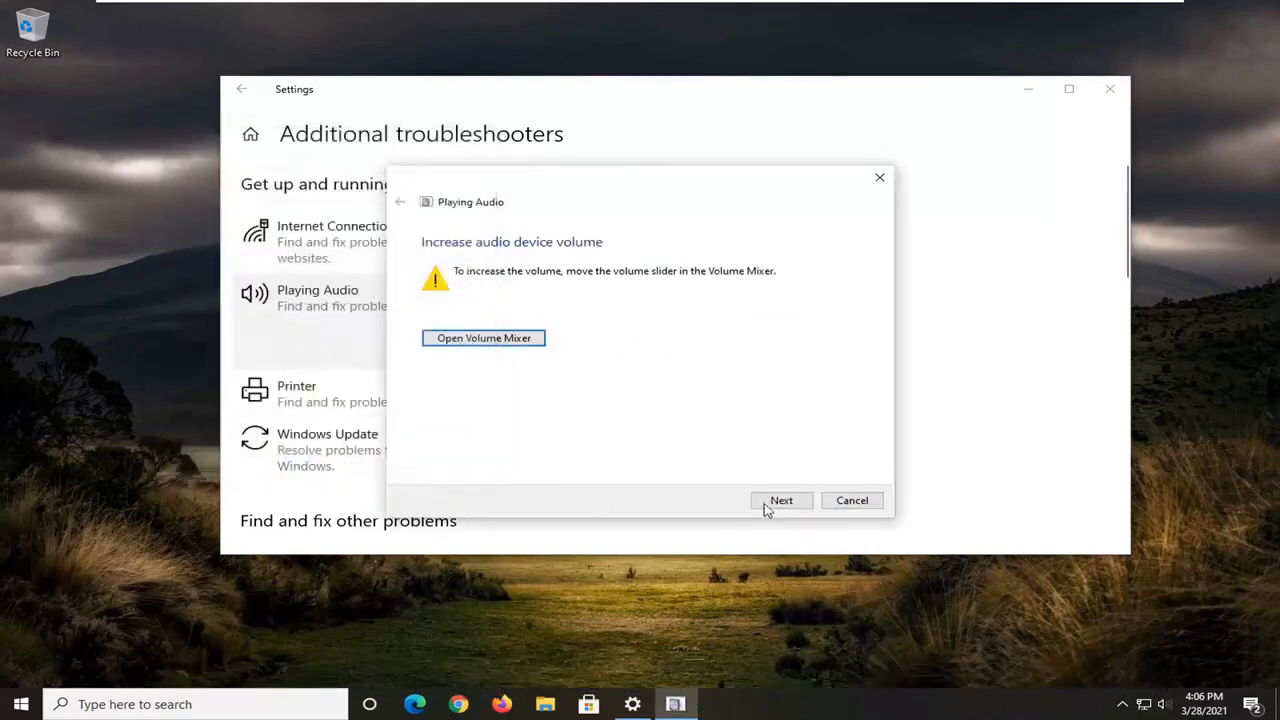
click(780, 500)
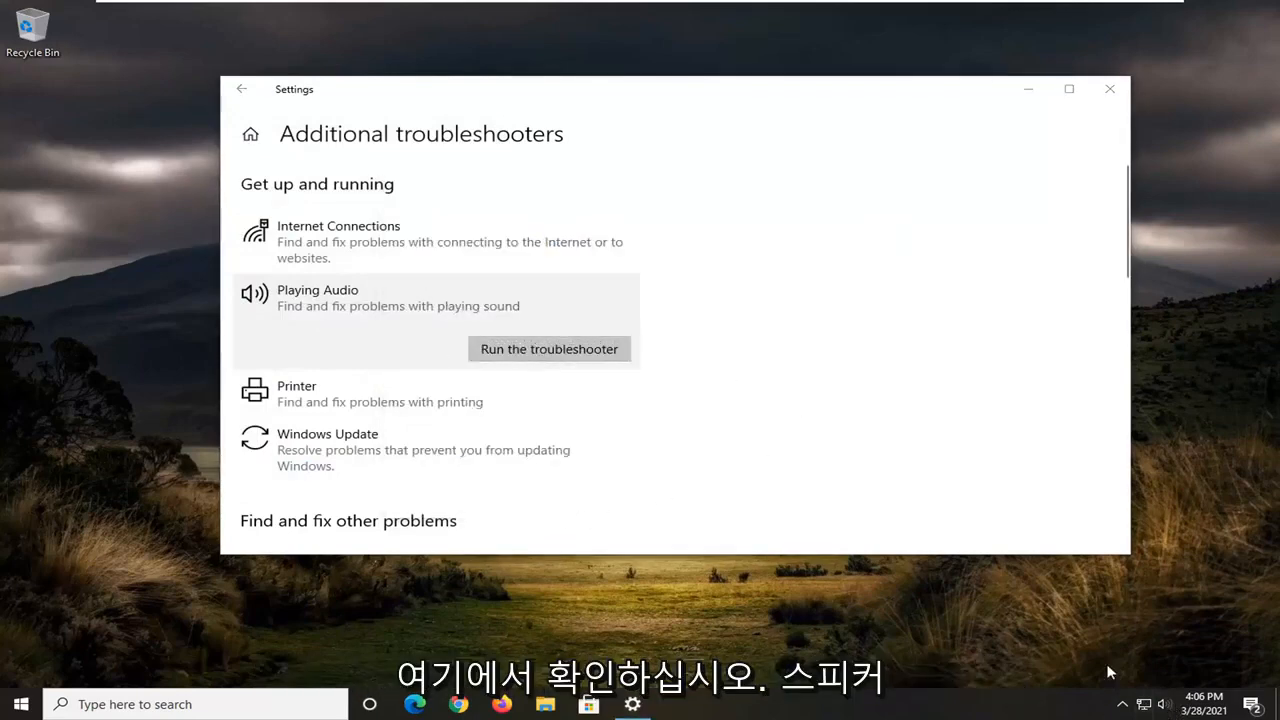
Check the speaker volume from the tray icon, then close the Settings window
click(1164, 704)
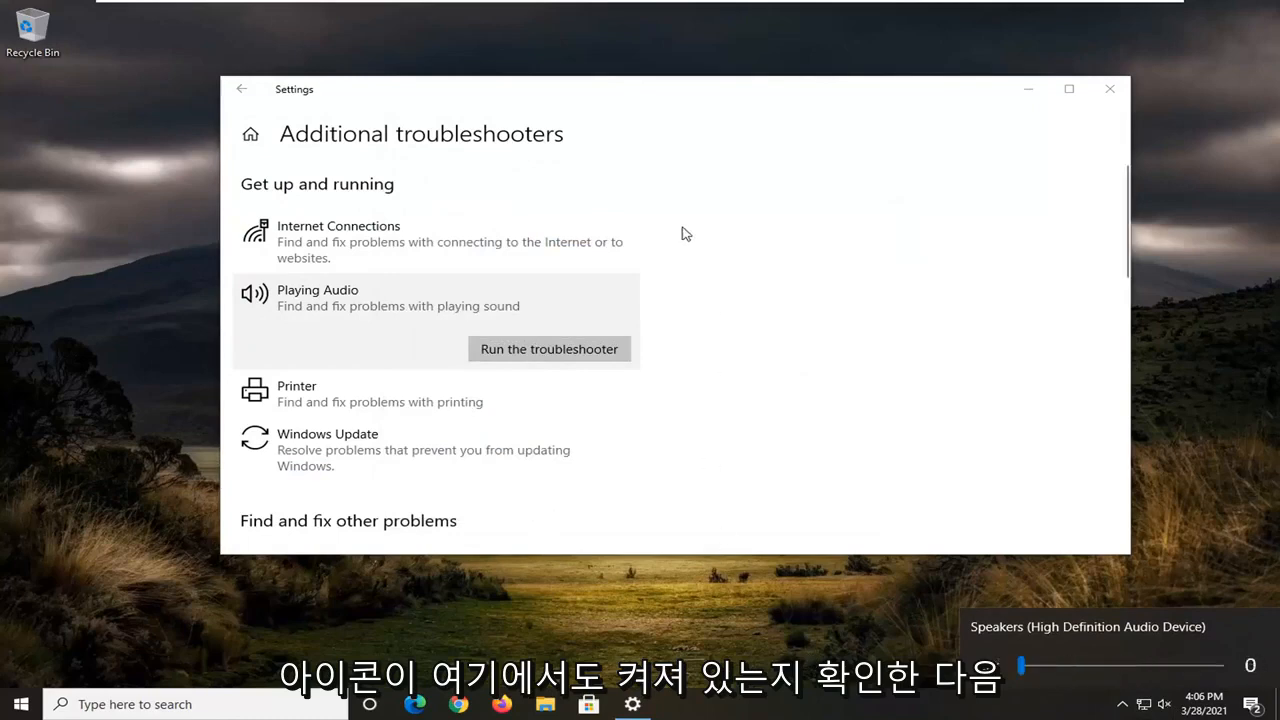
click(1108, 88)
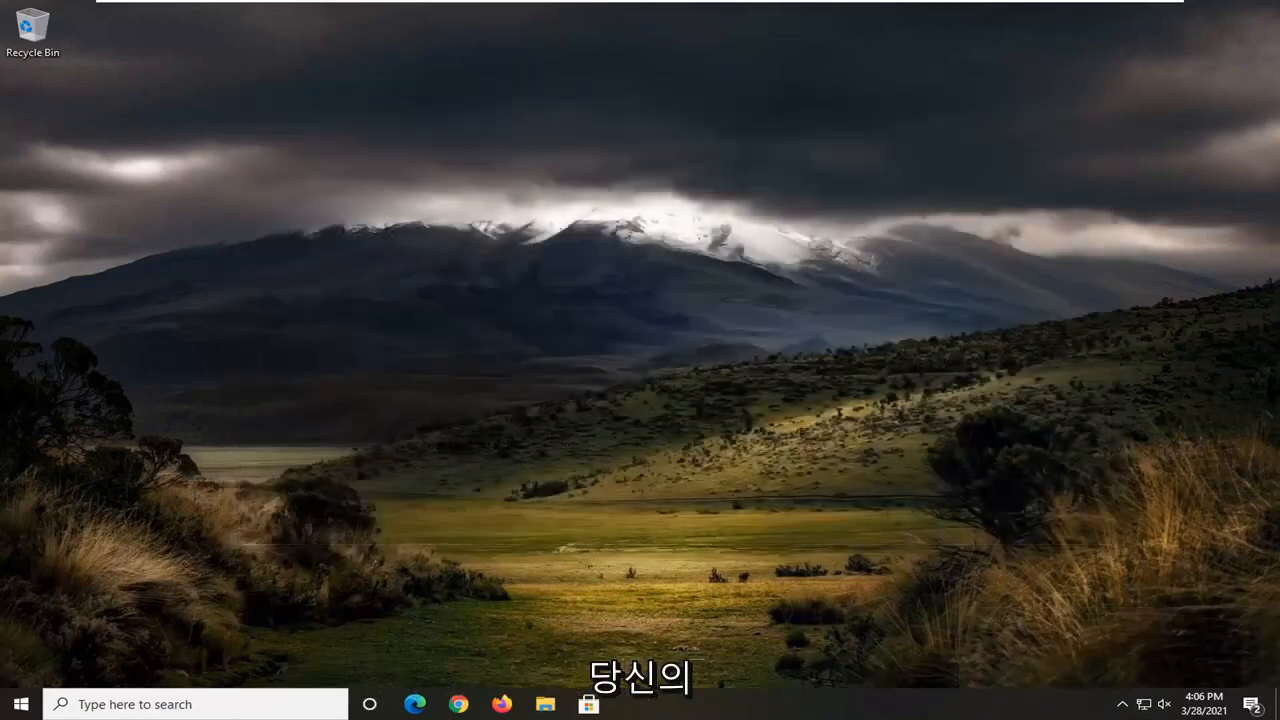